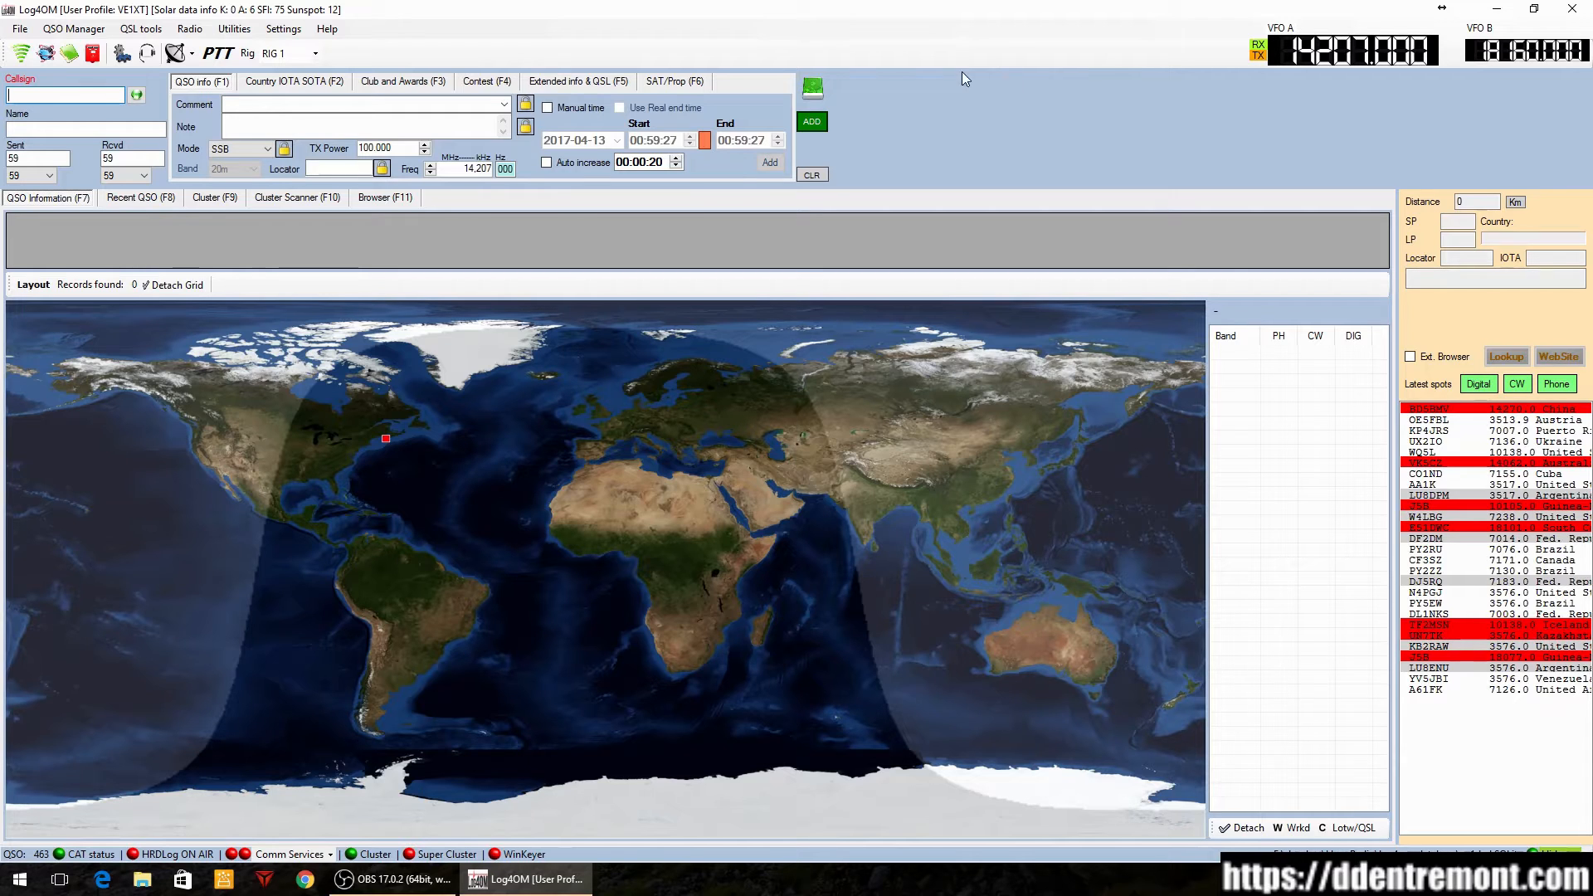
mouse_move(1553, 85)
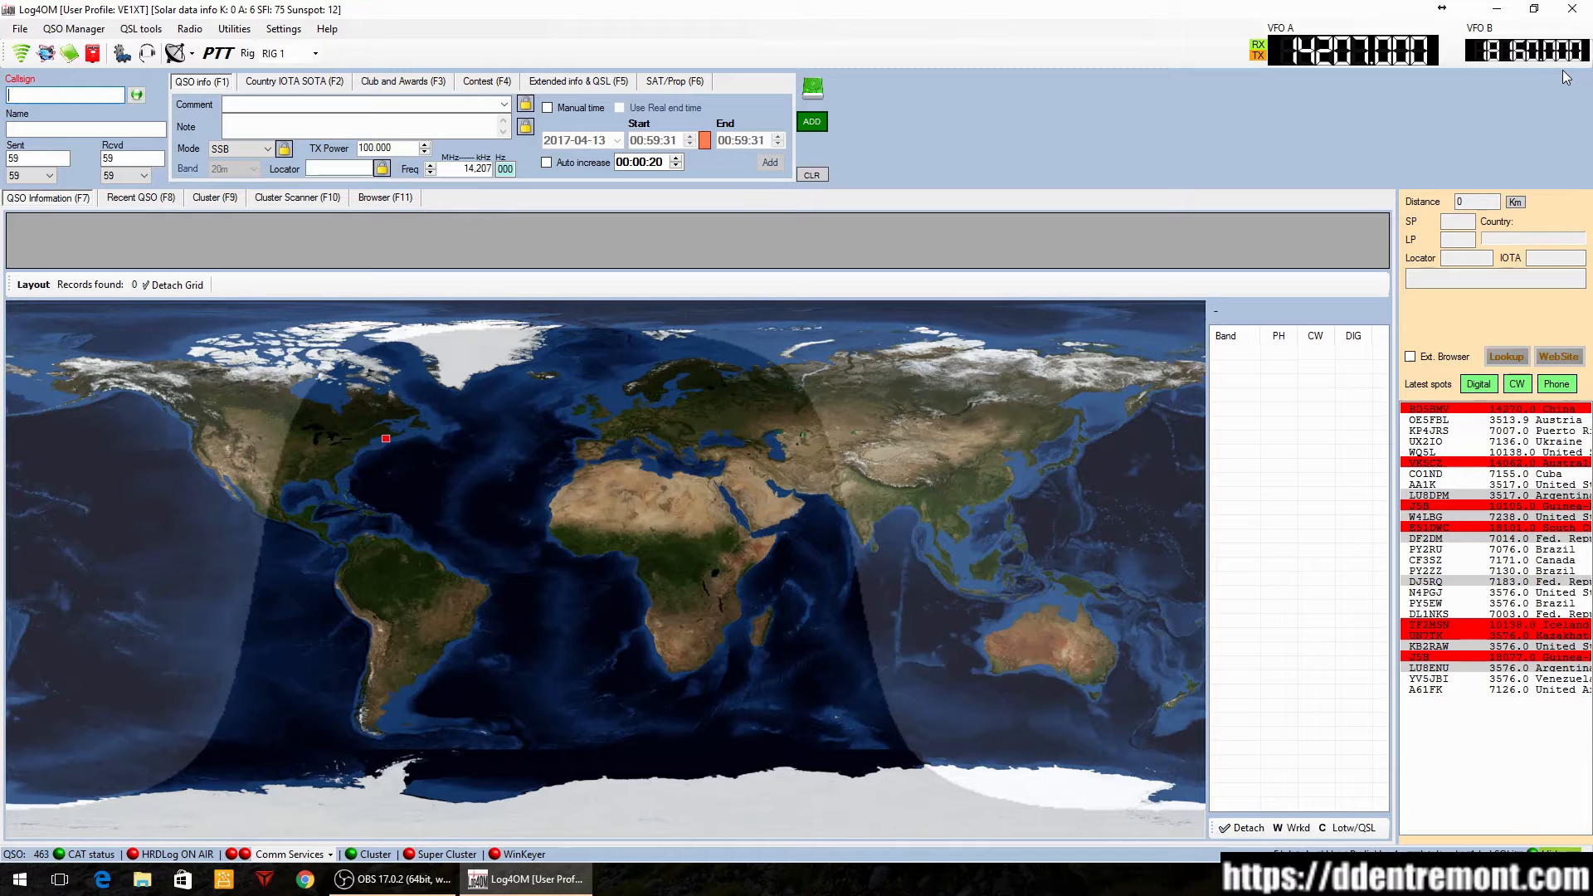
mouse_move(1522, 99)
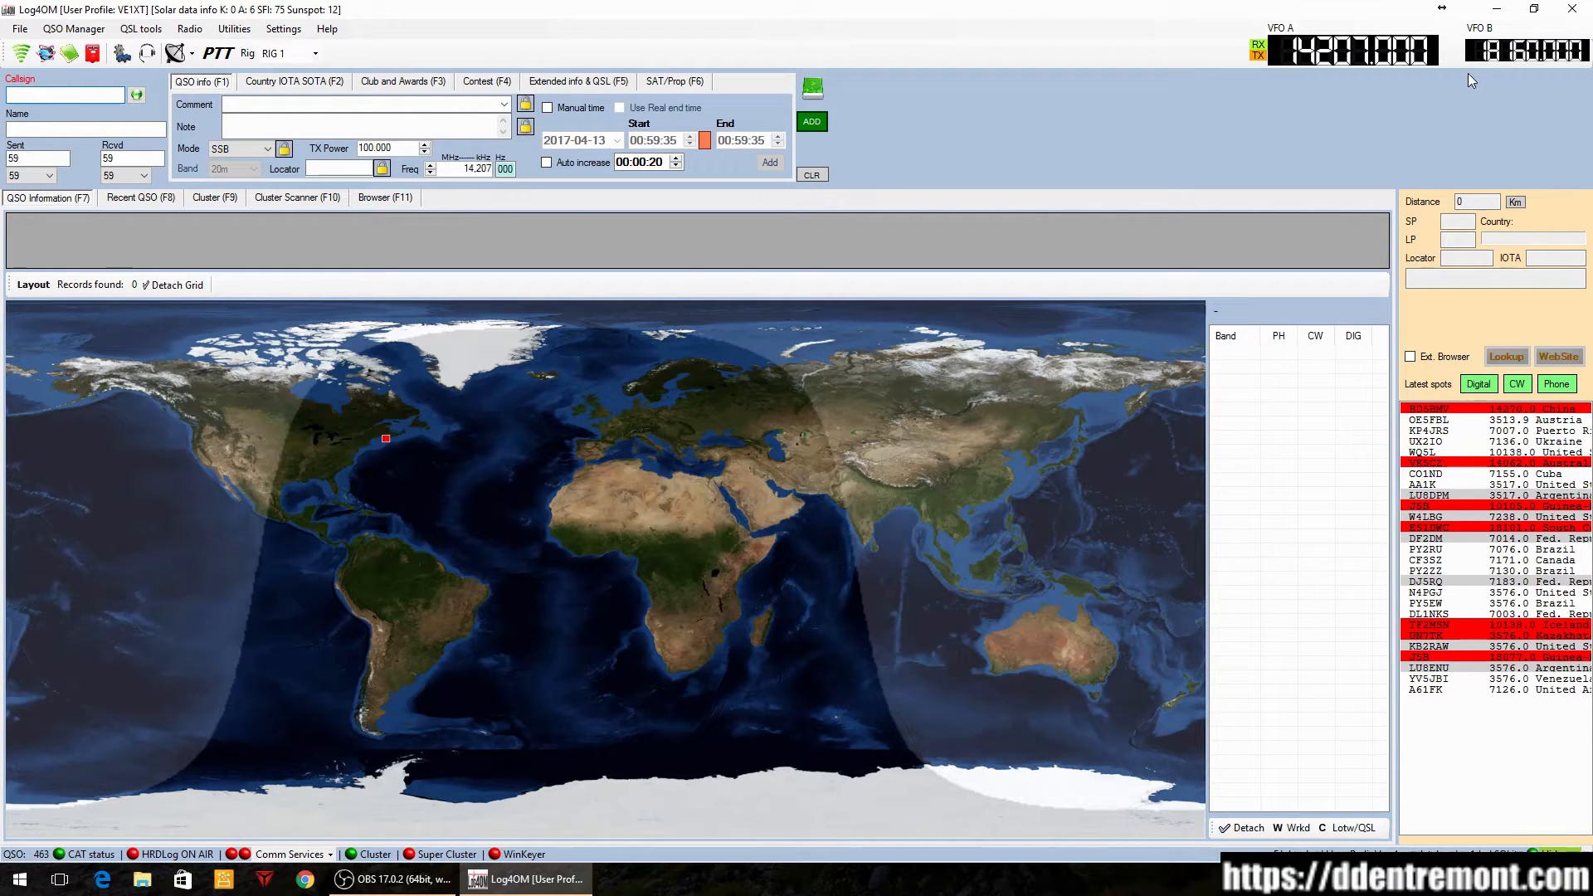
mouse_move(1362, 74)
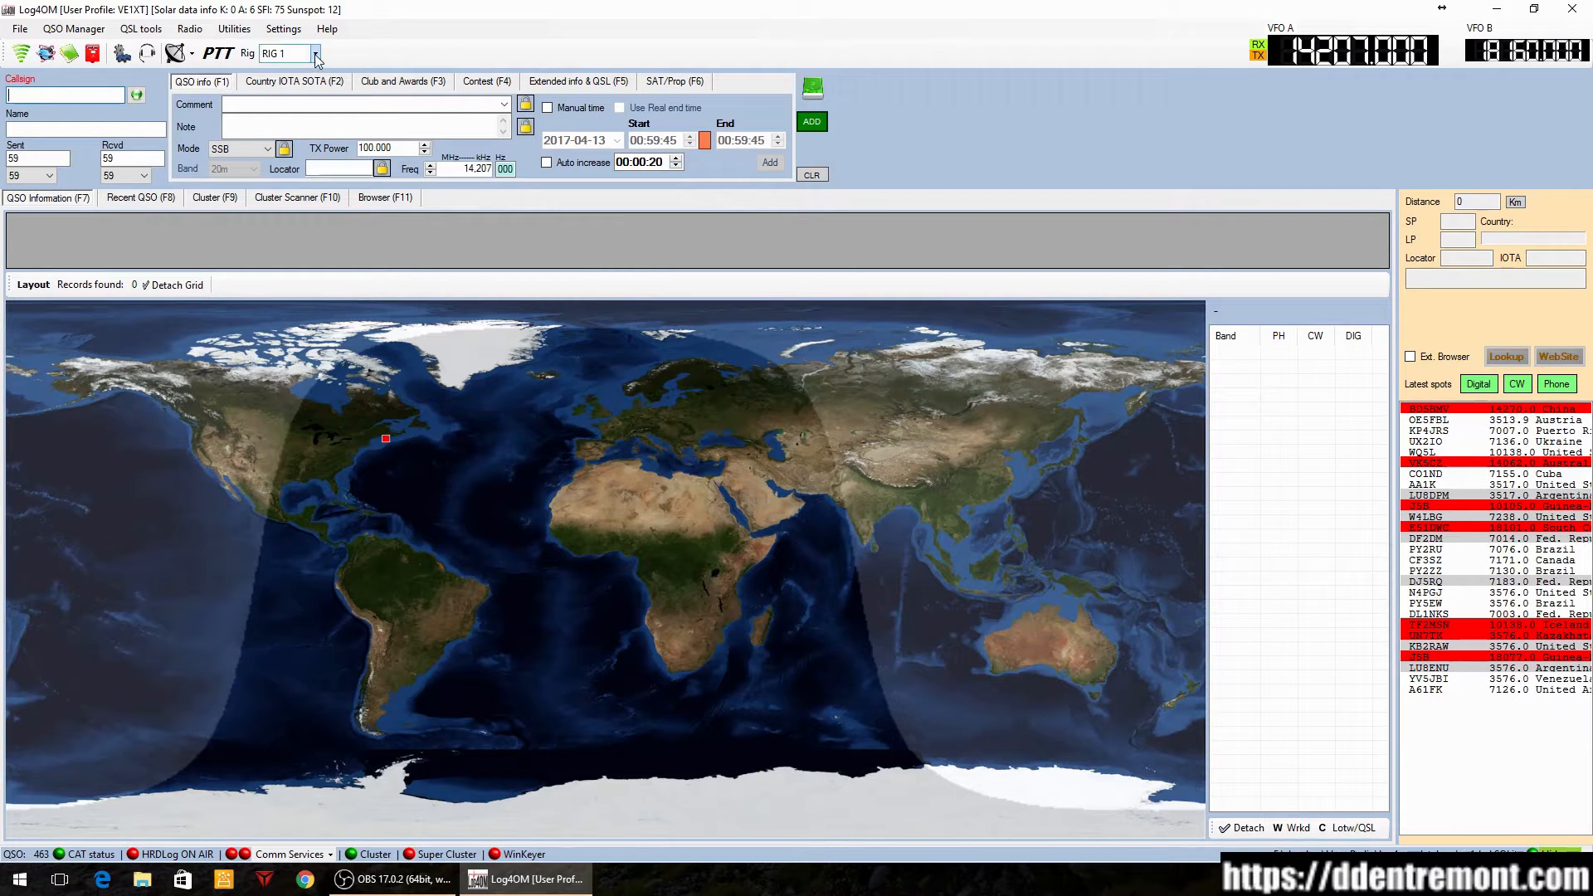
Browse Log4OM's toolbar rig selector, settings menu and general options
click(317, 53)
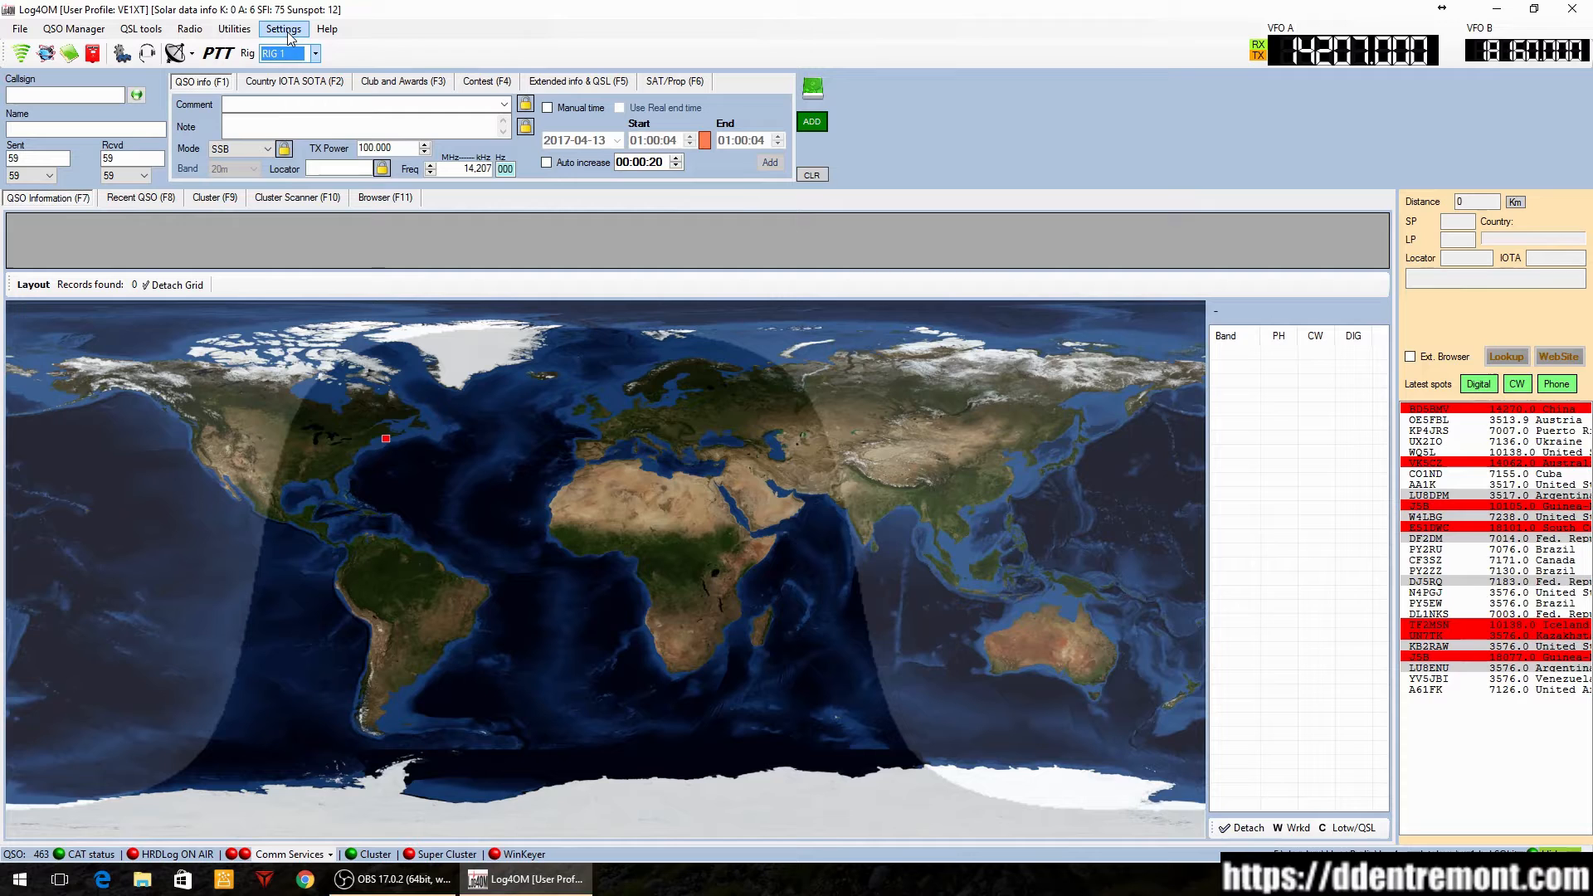
click(282, 28)
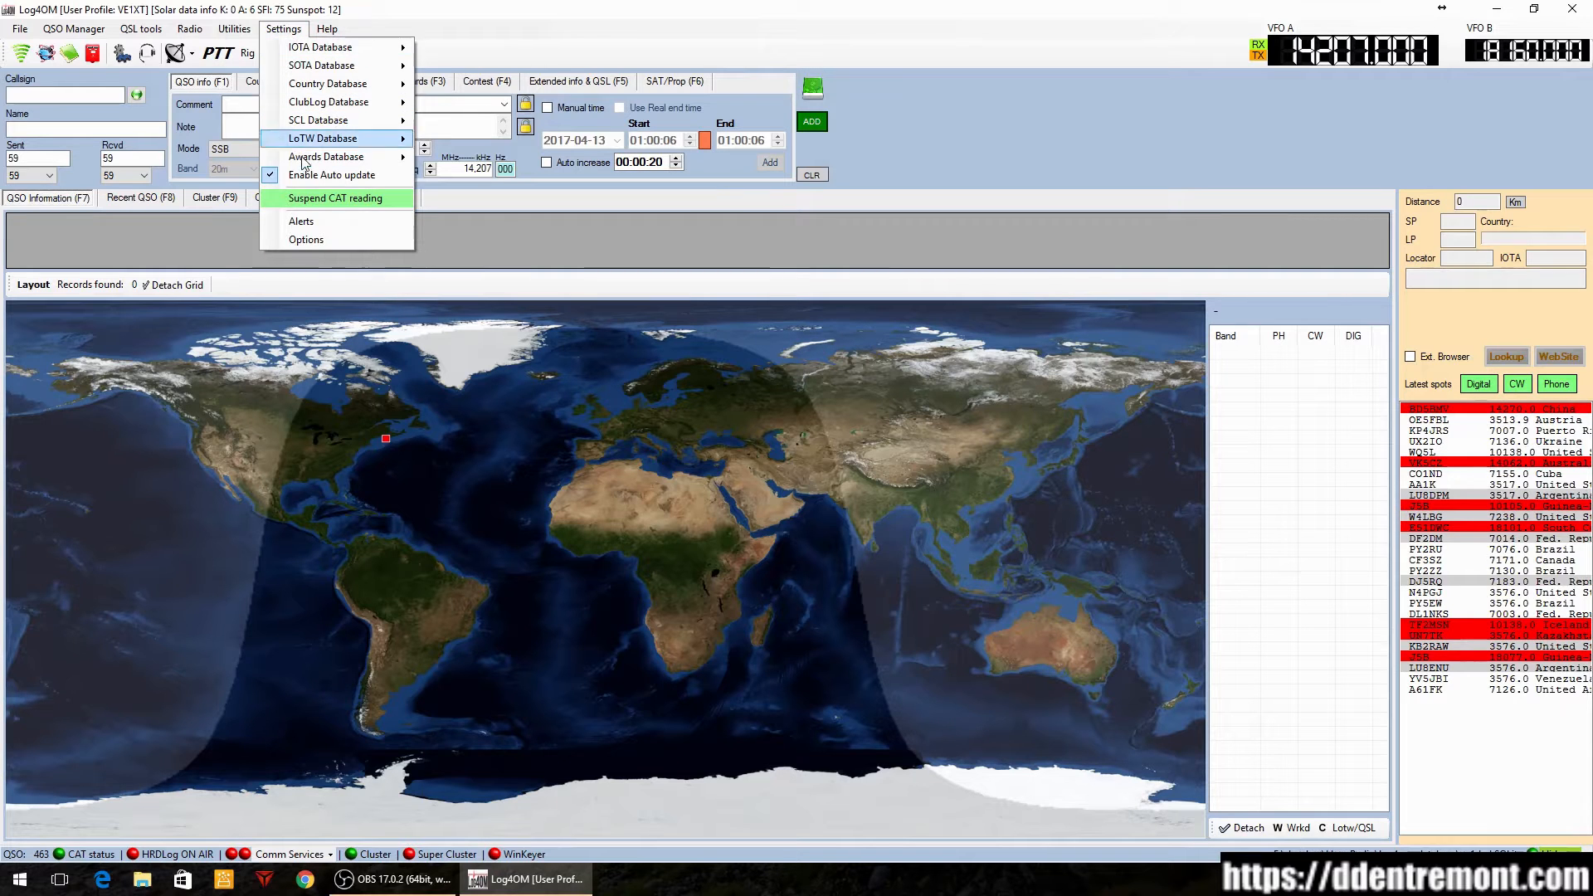
mouse_move(306, 240)
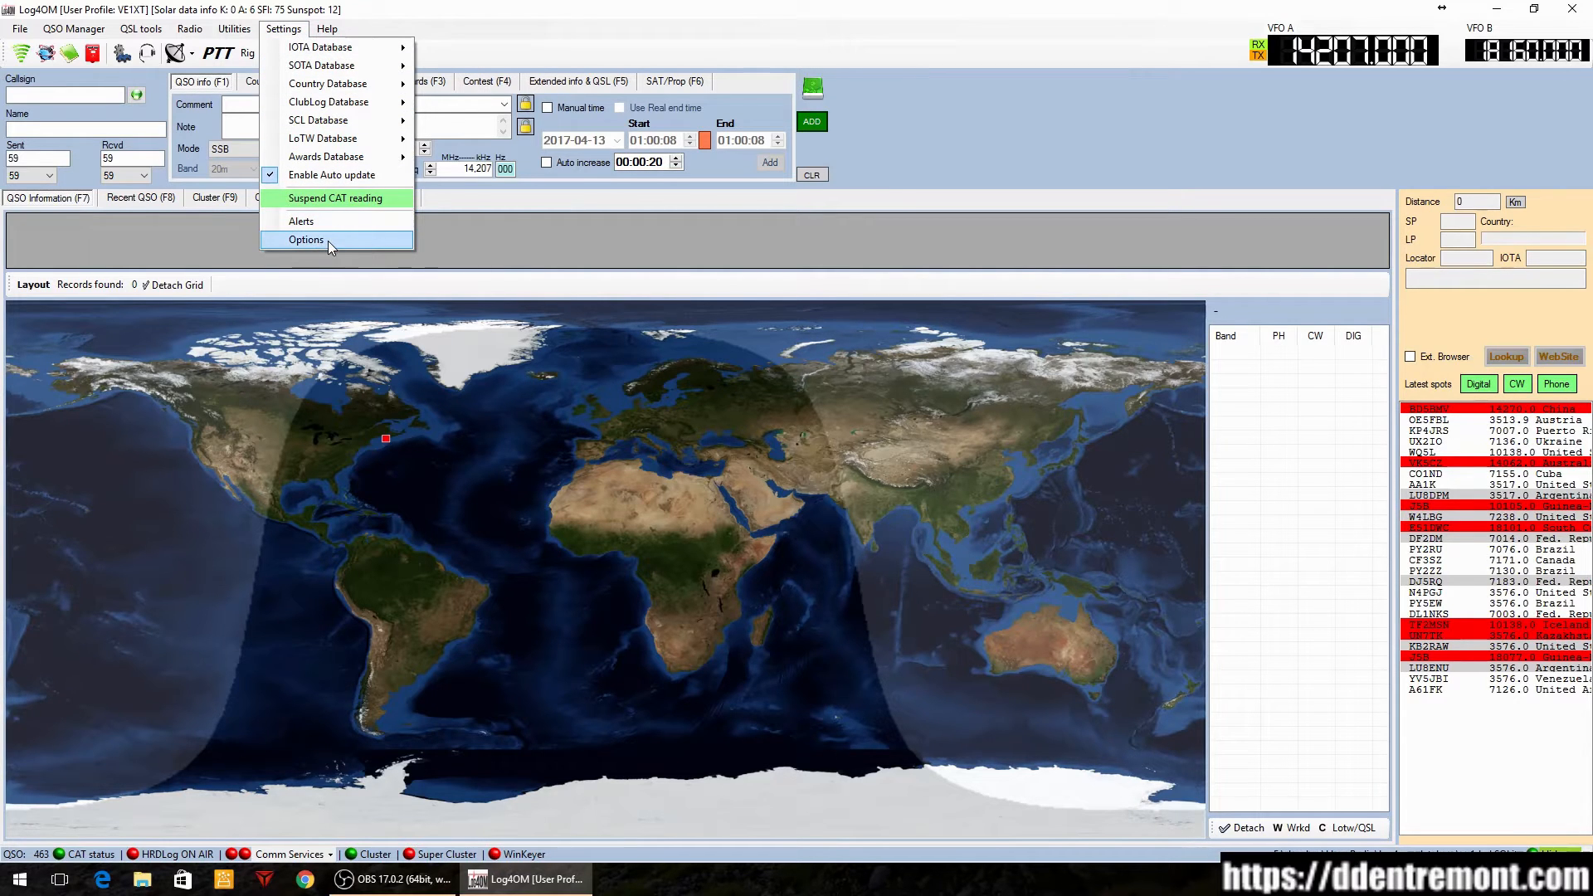
click(306, 240)
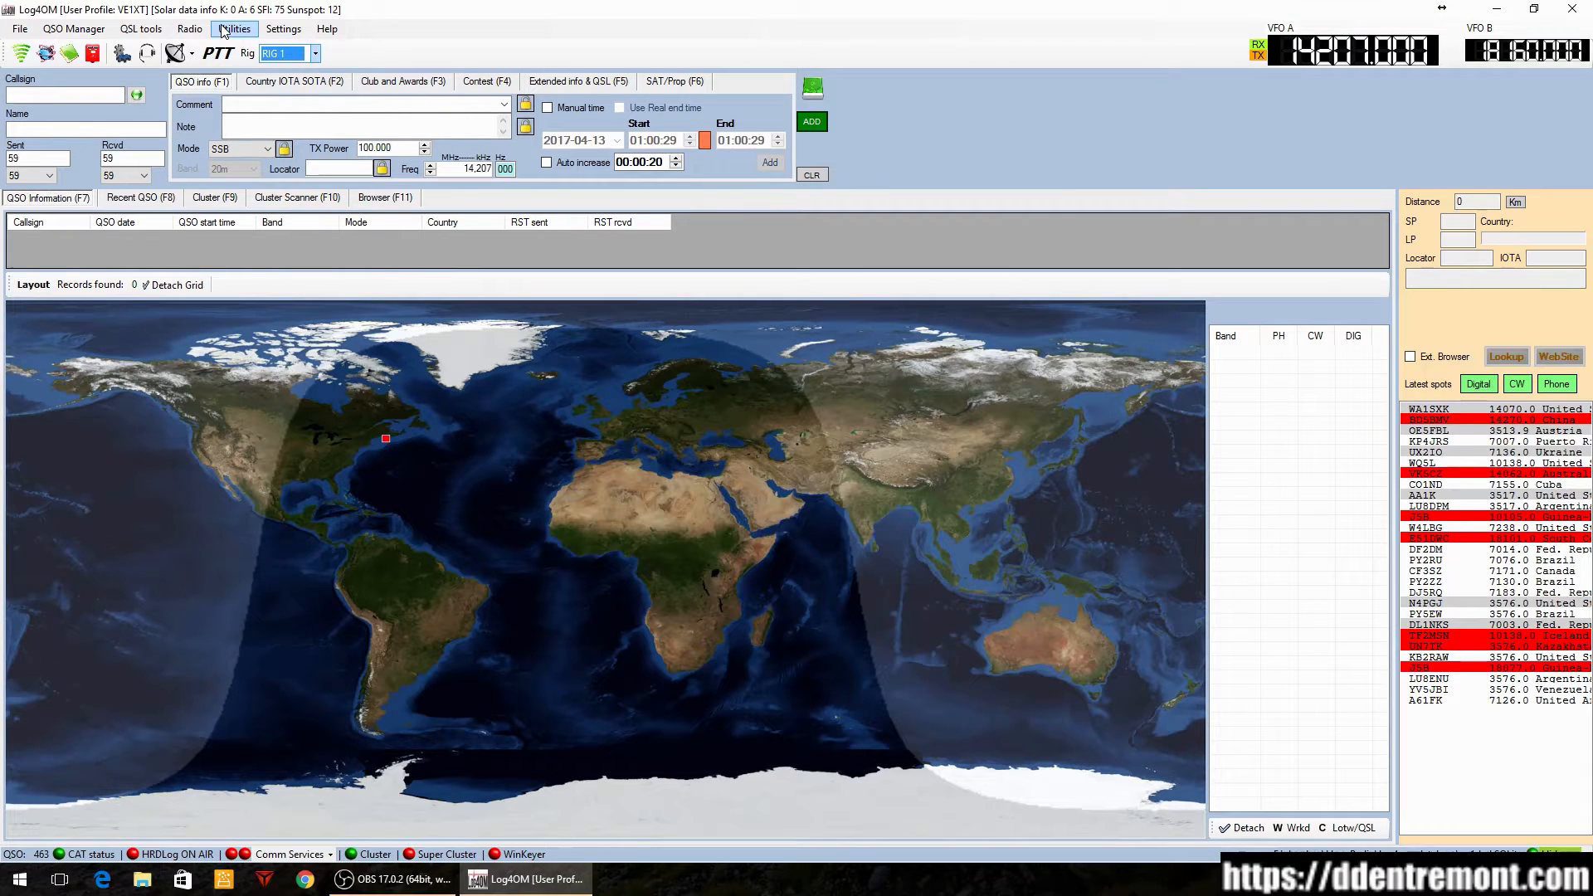
Open Omni-Rig settings, move the dialog aside, check About (version 1.16), then return to RIG 1
click(235, 28)
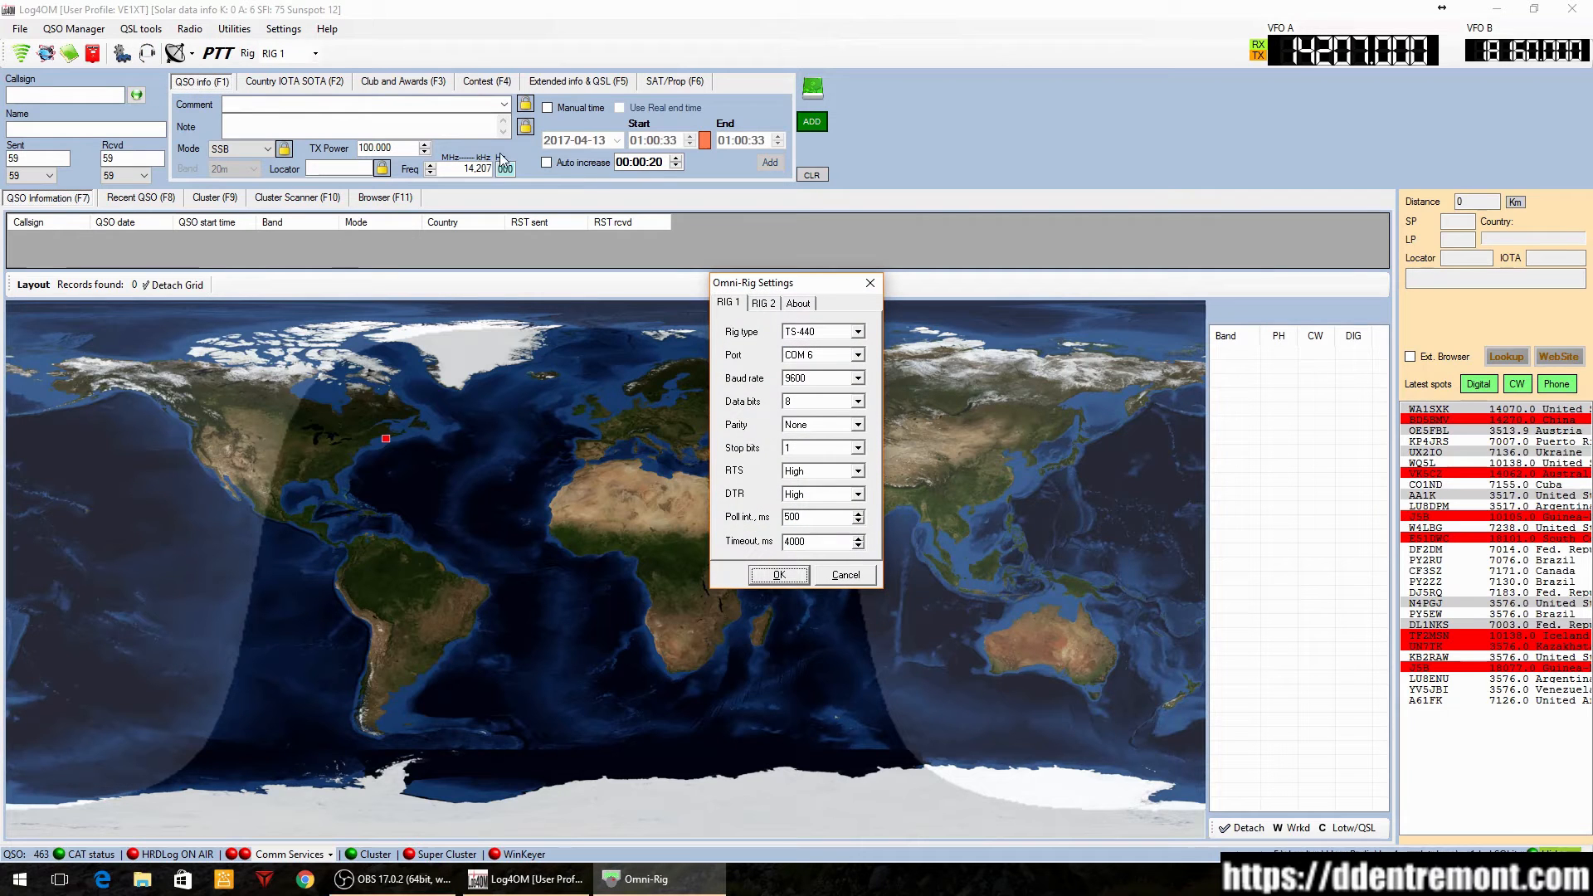
drag(754, 283, 427, 140)
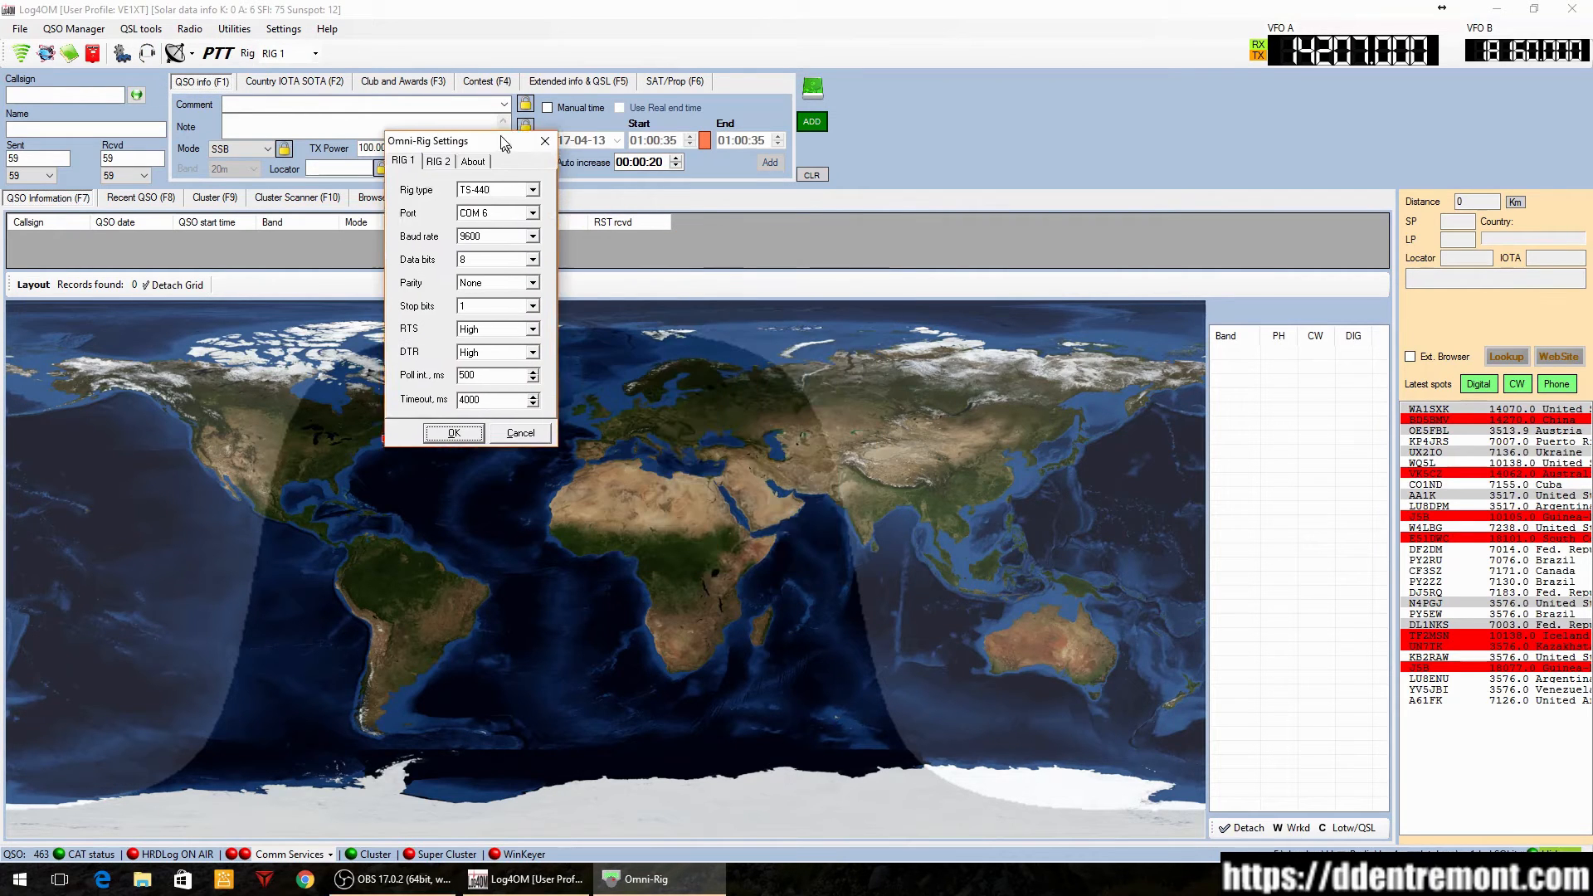
drag(498, 141, 426, 114)
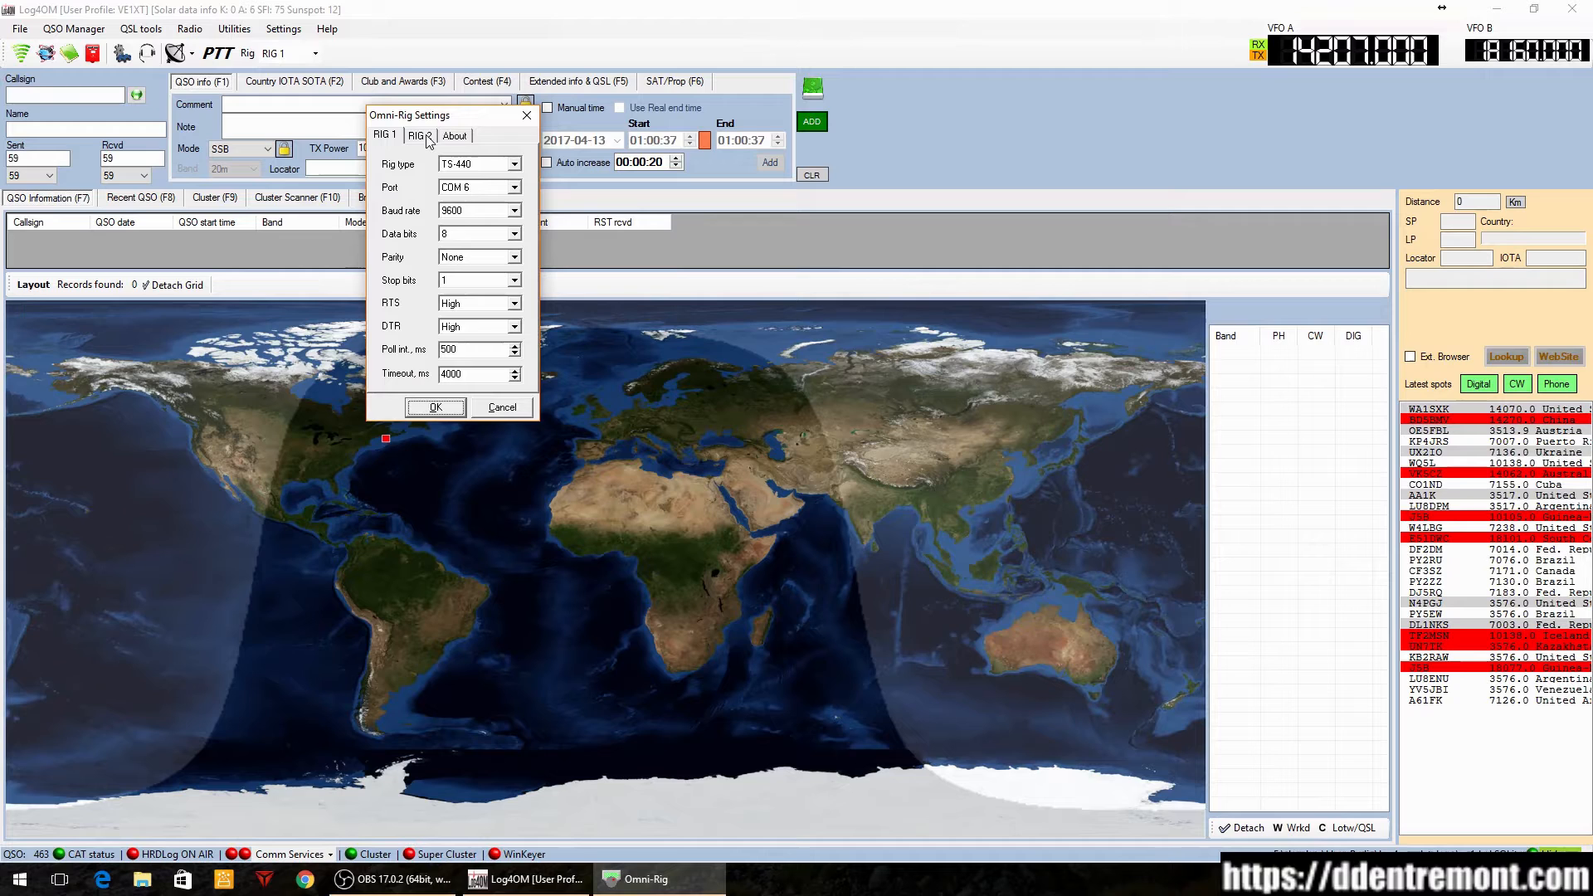
click(454, 135)
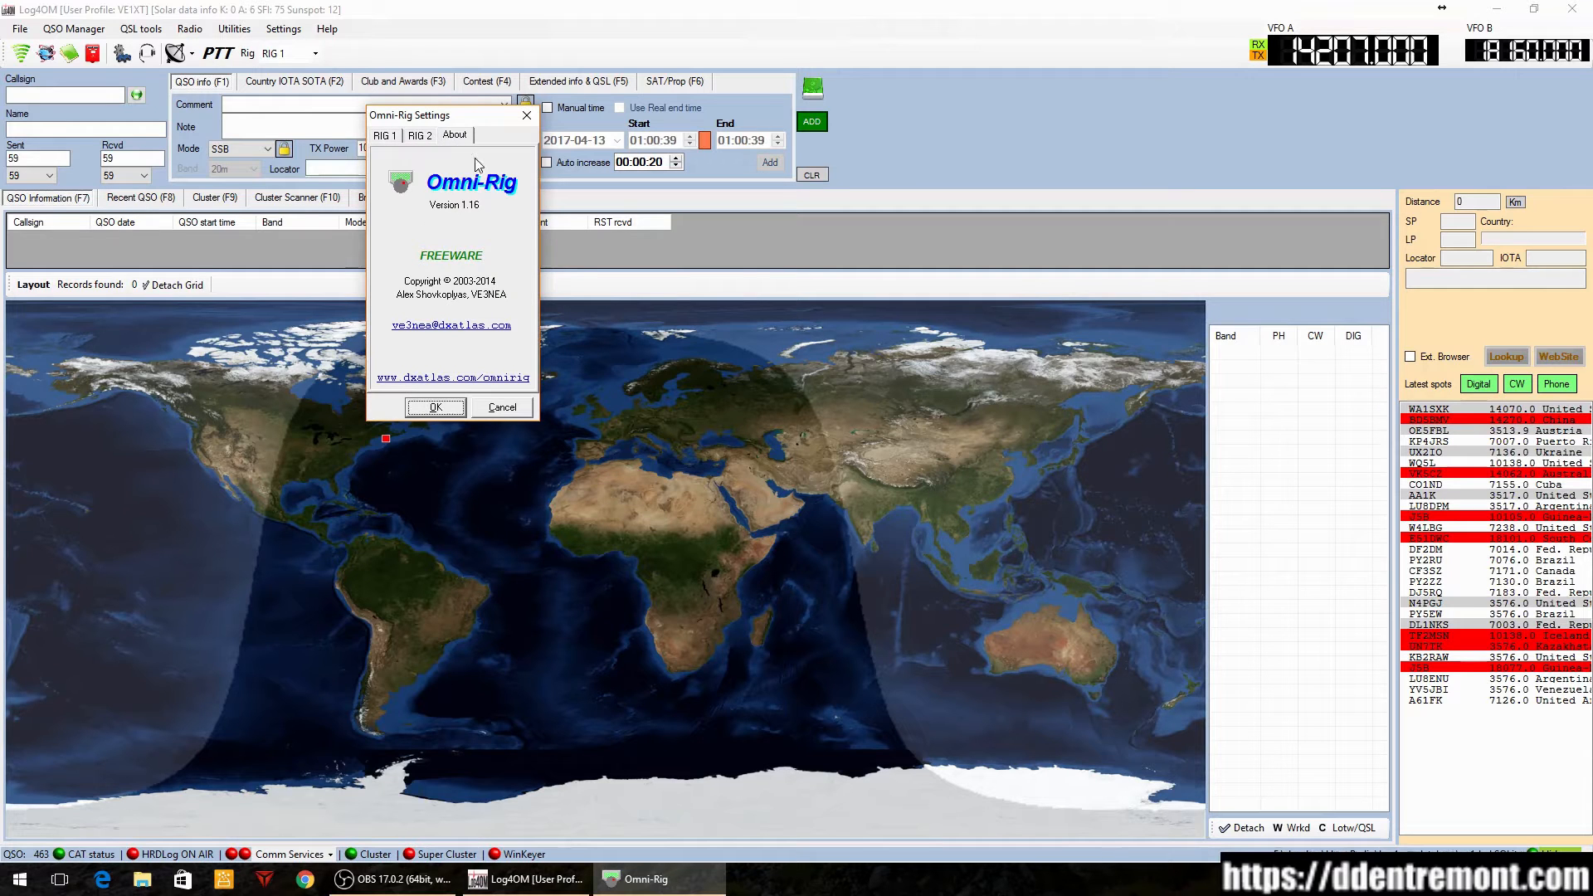
mouse_move(450, 231)
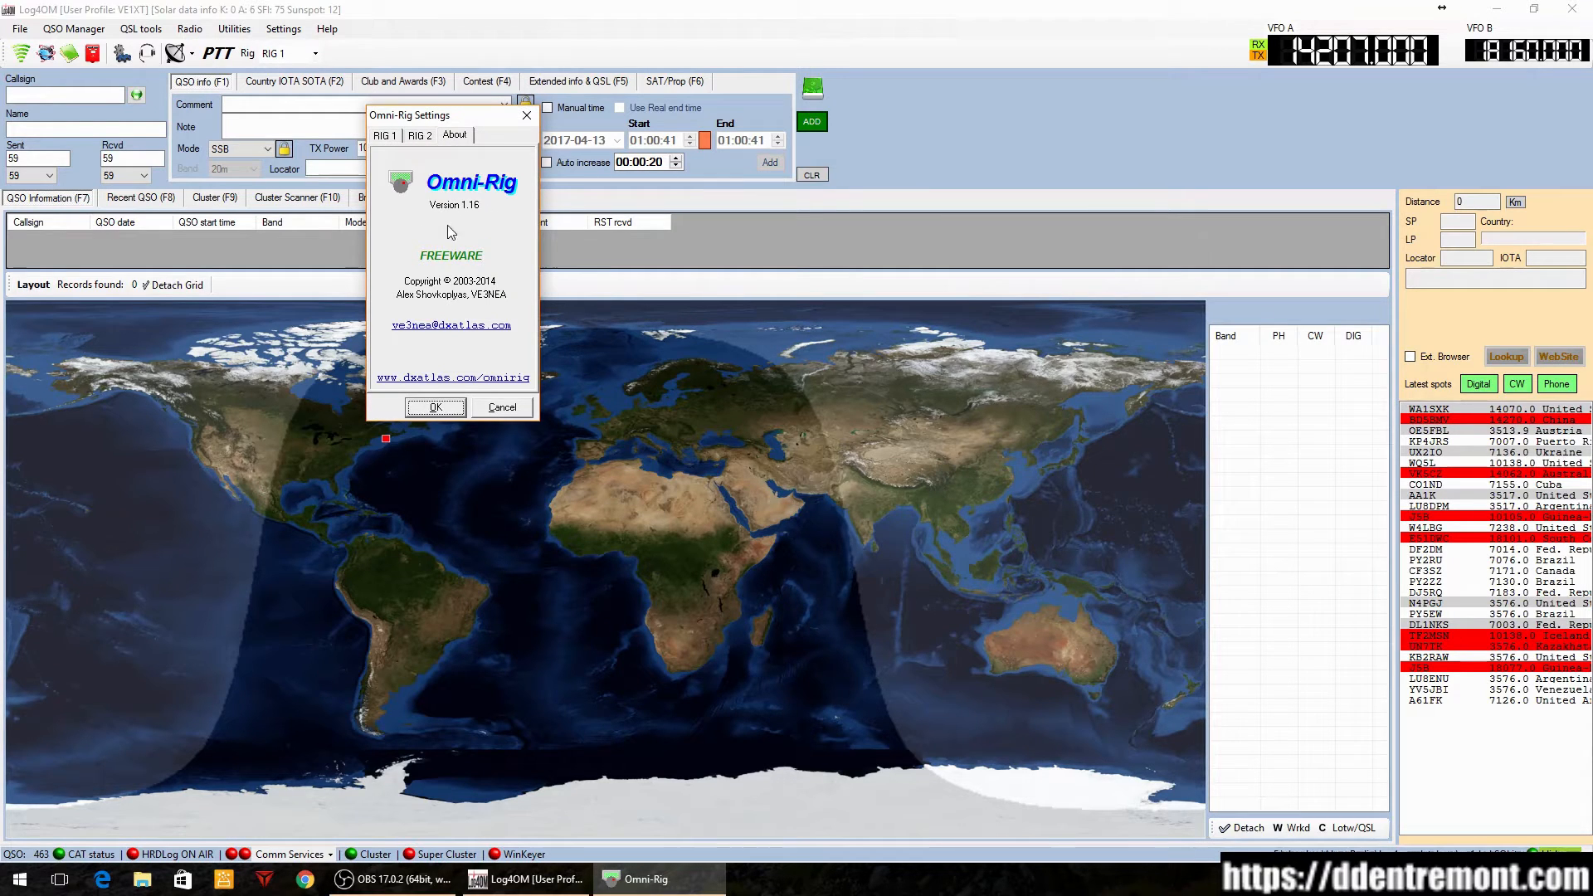
click(383, 135)
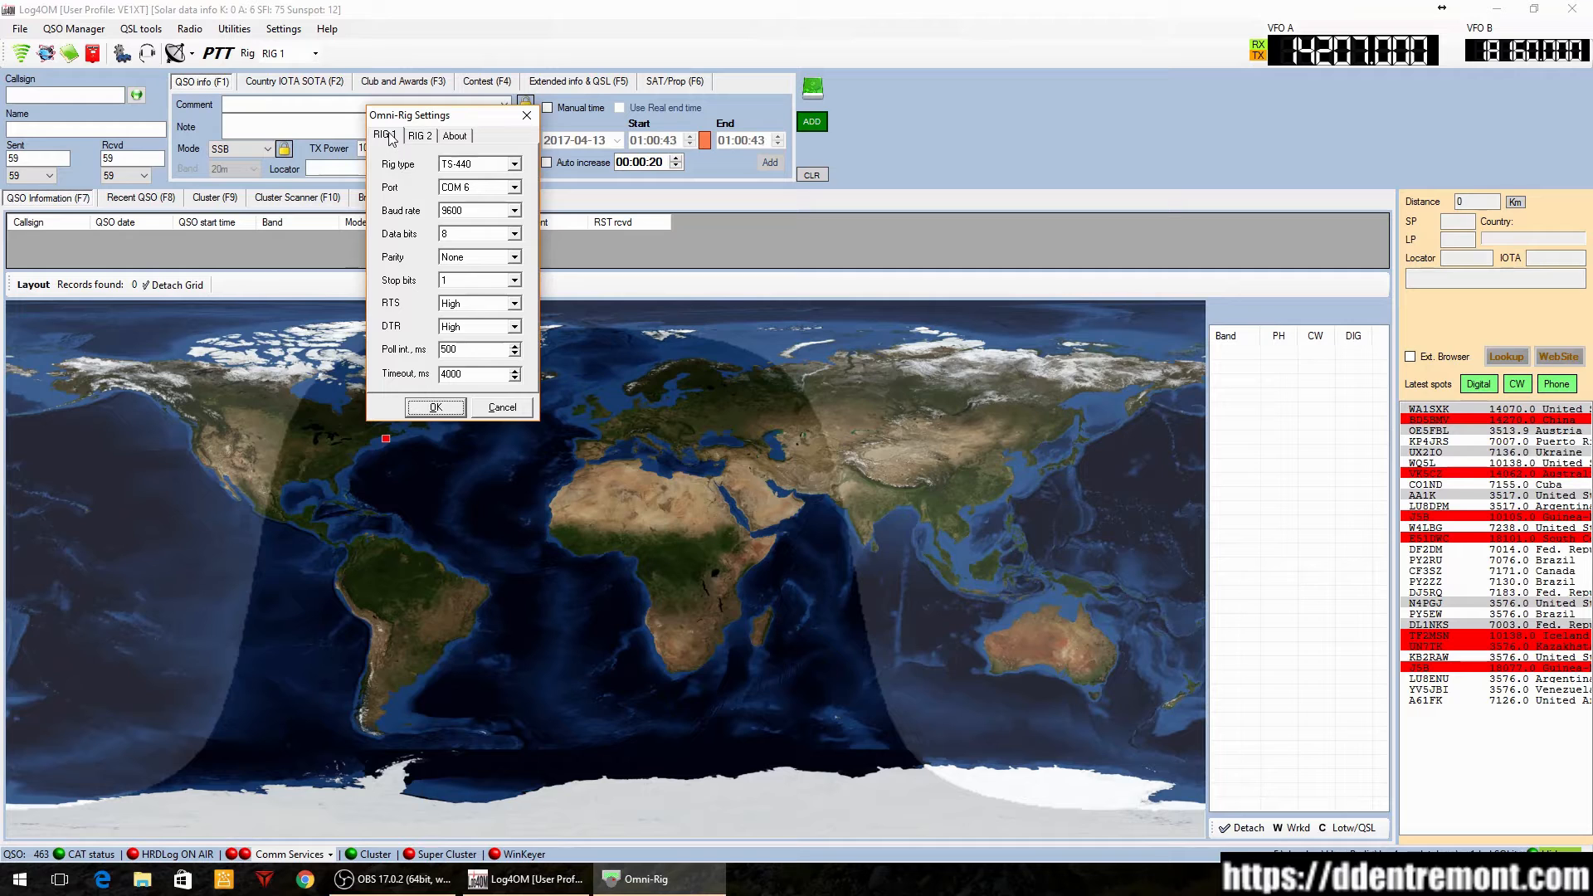
mouse_move(421, 326)
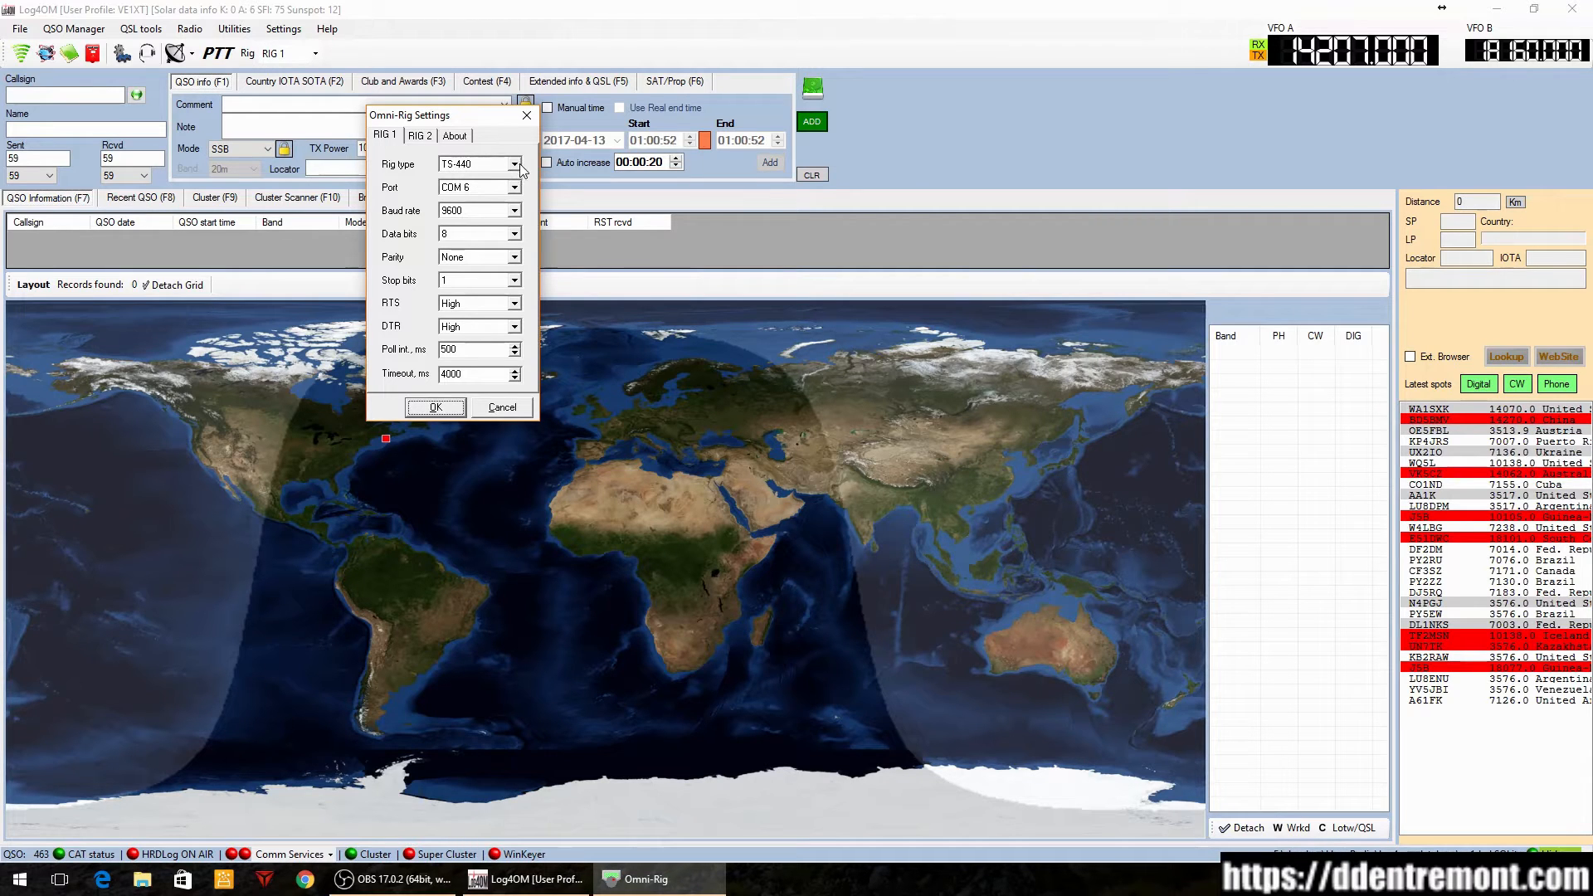
Choose TS-440 as RIG 1's rig type and accept the Omni-Rig settings
click(514, 164)
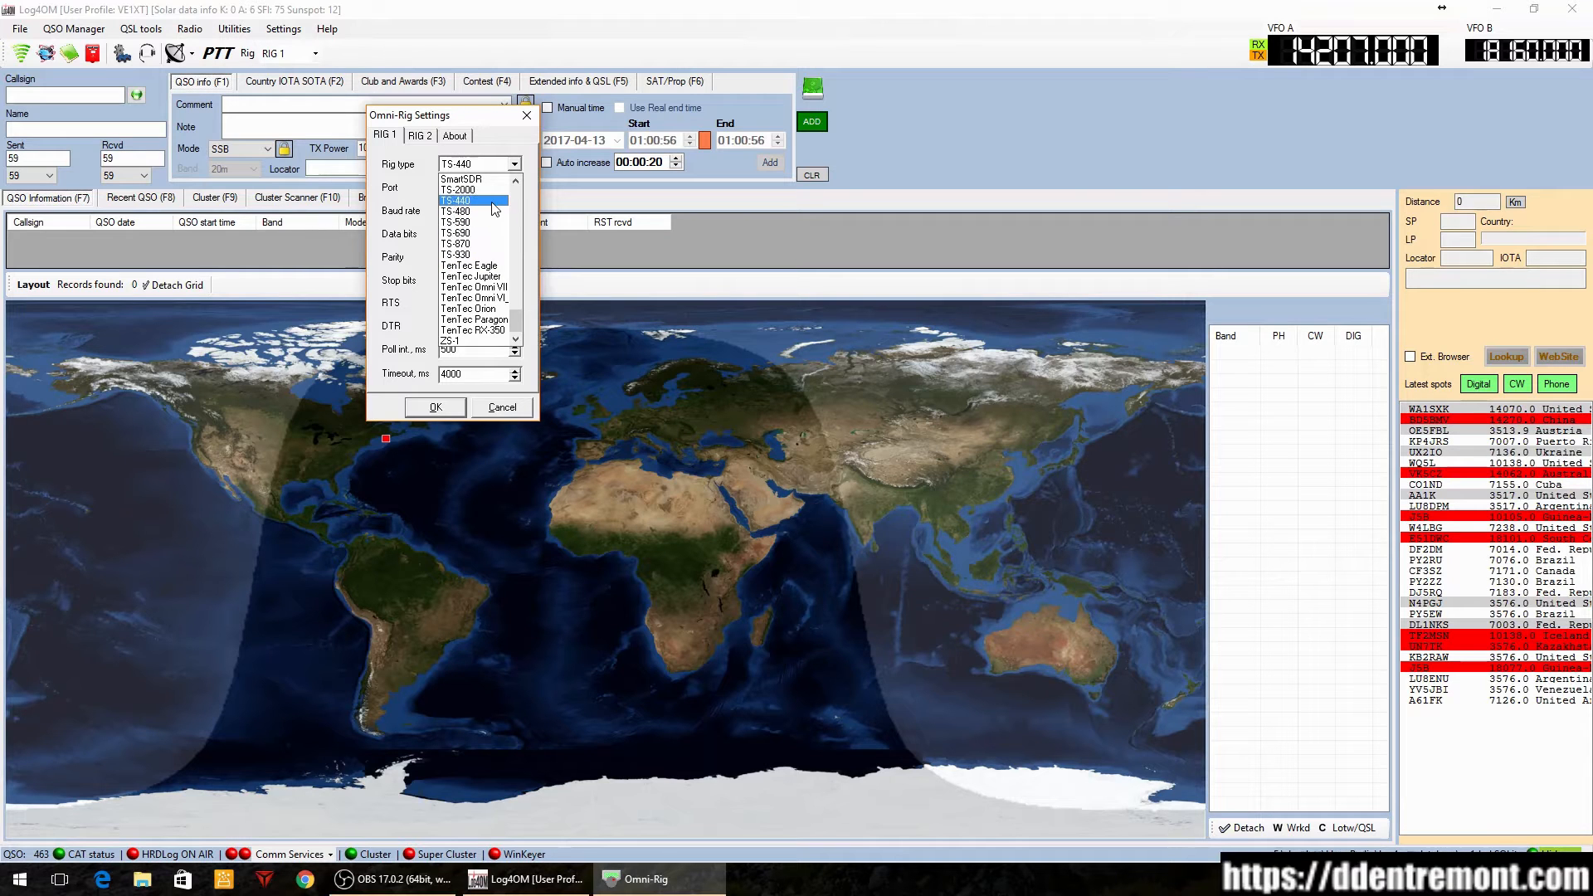
click(455, 200)
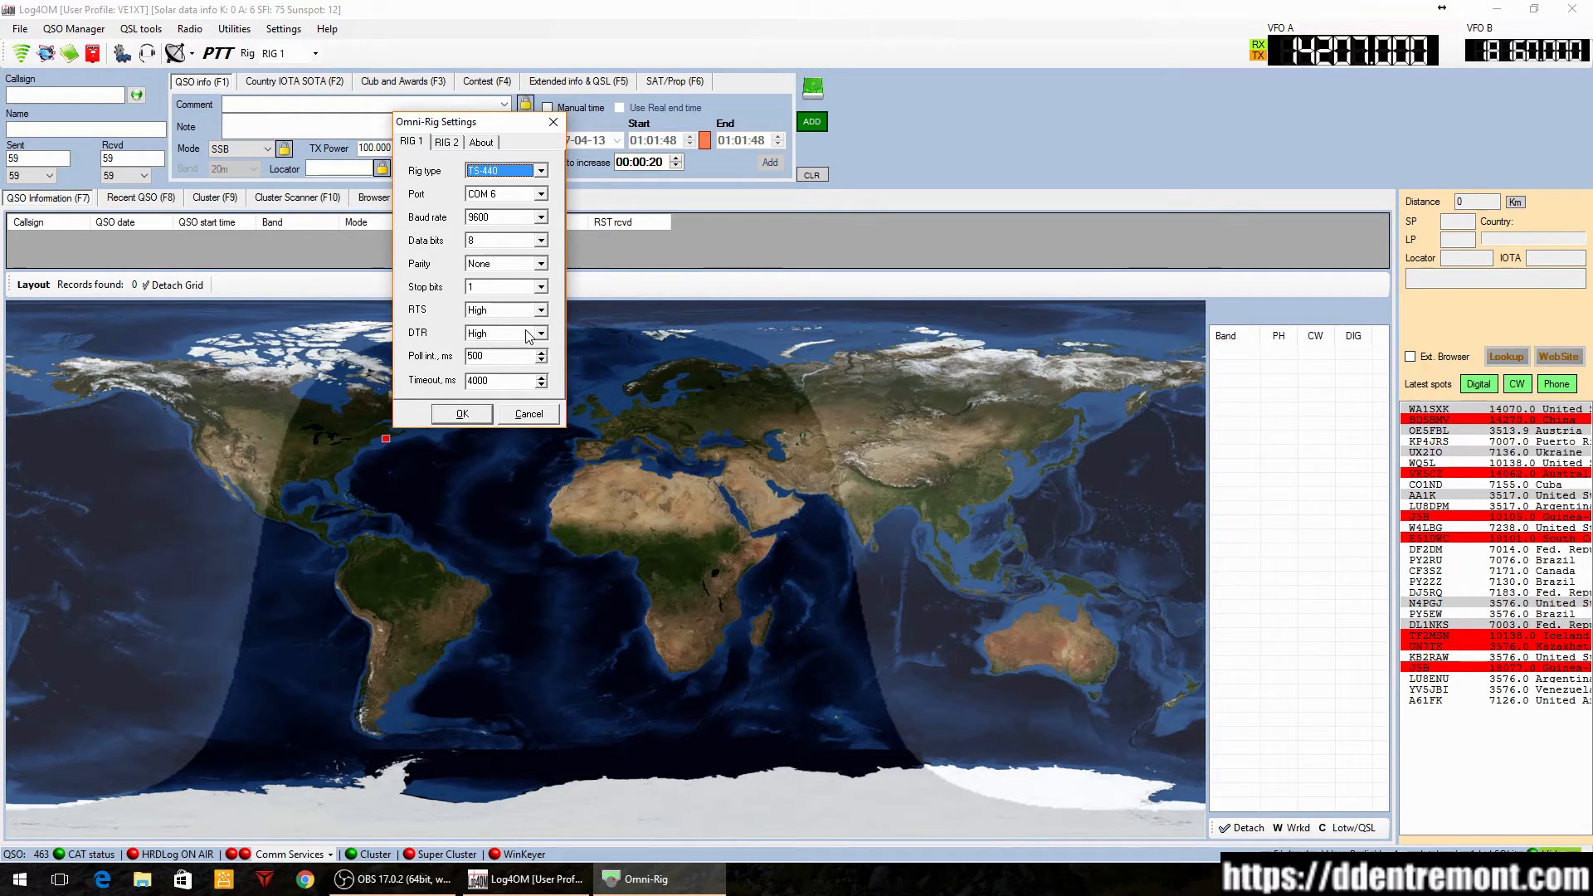
click(462, 413)
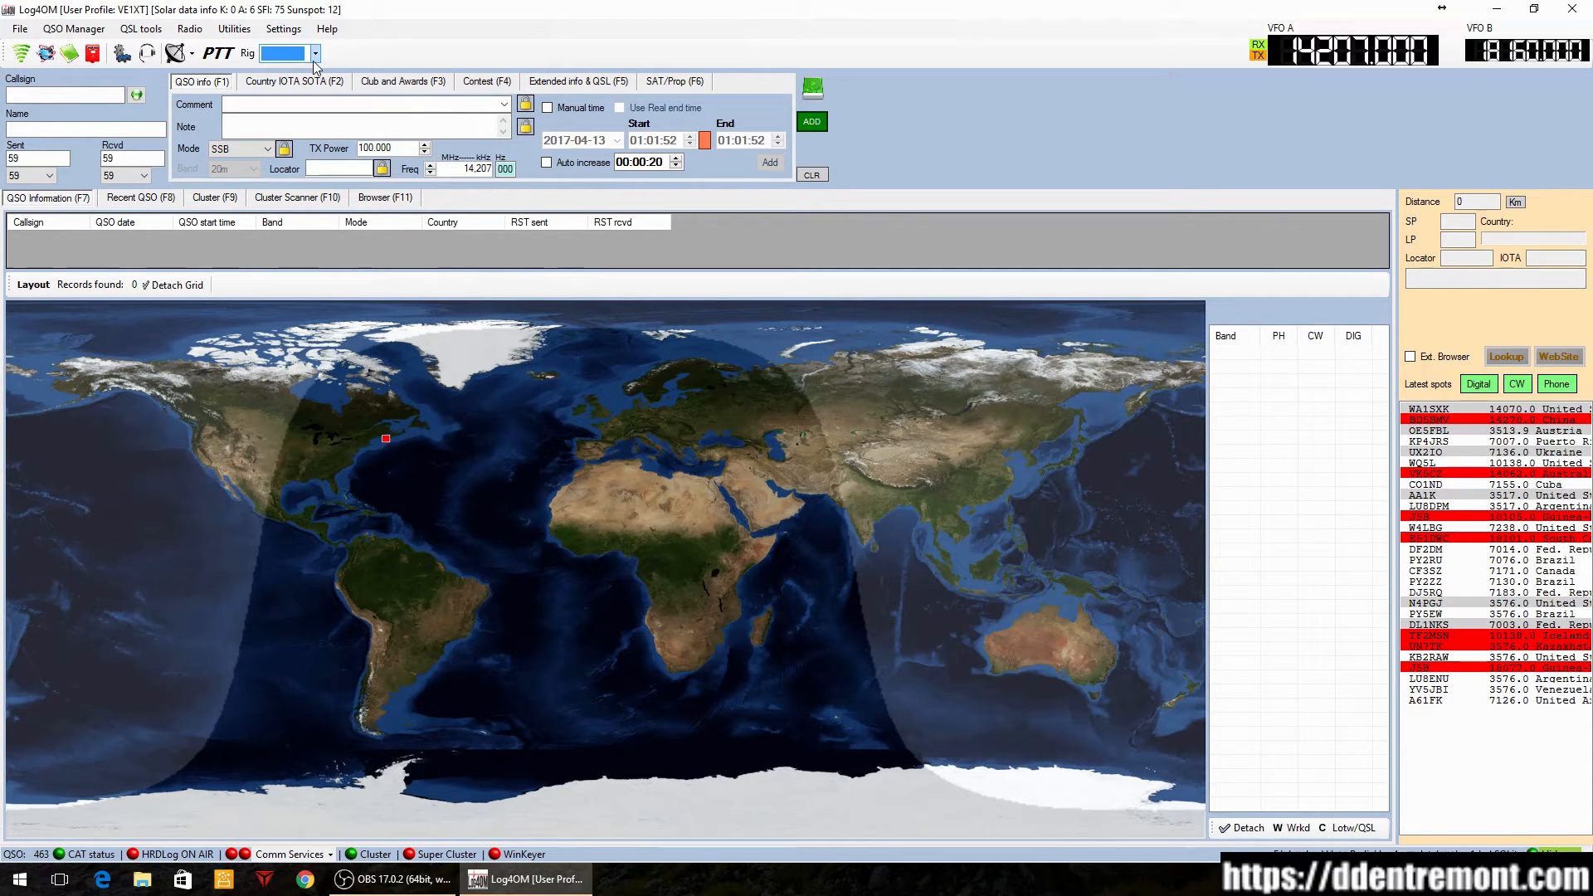
Select RIG 1 in Log4OM's toolbar rig selector
click(316, 53)
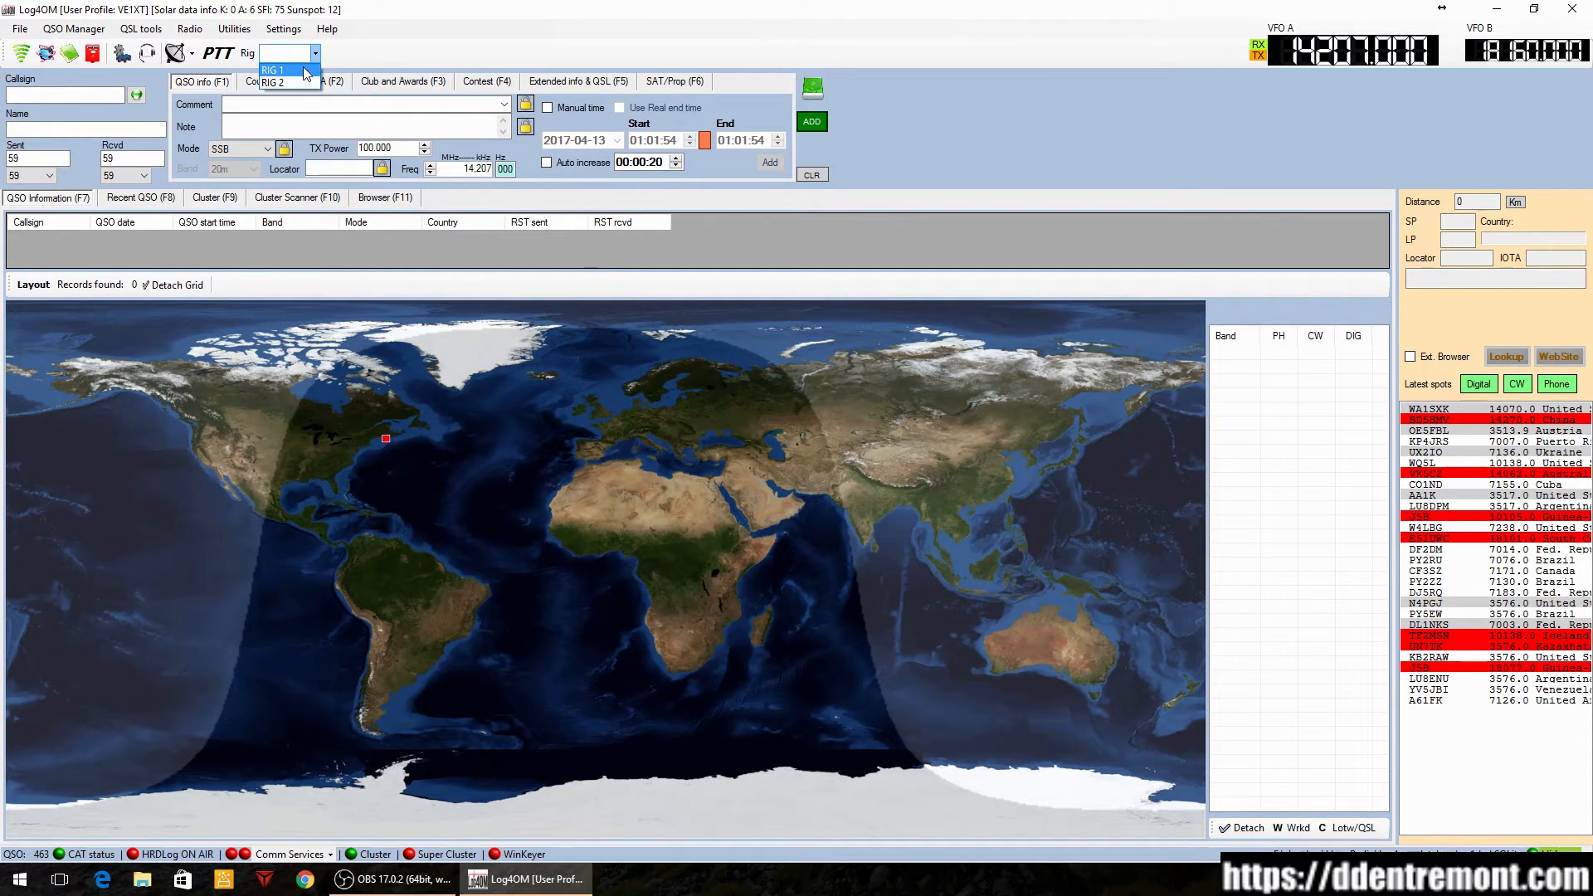
click(272, 69)
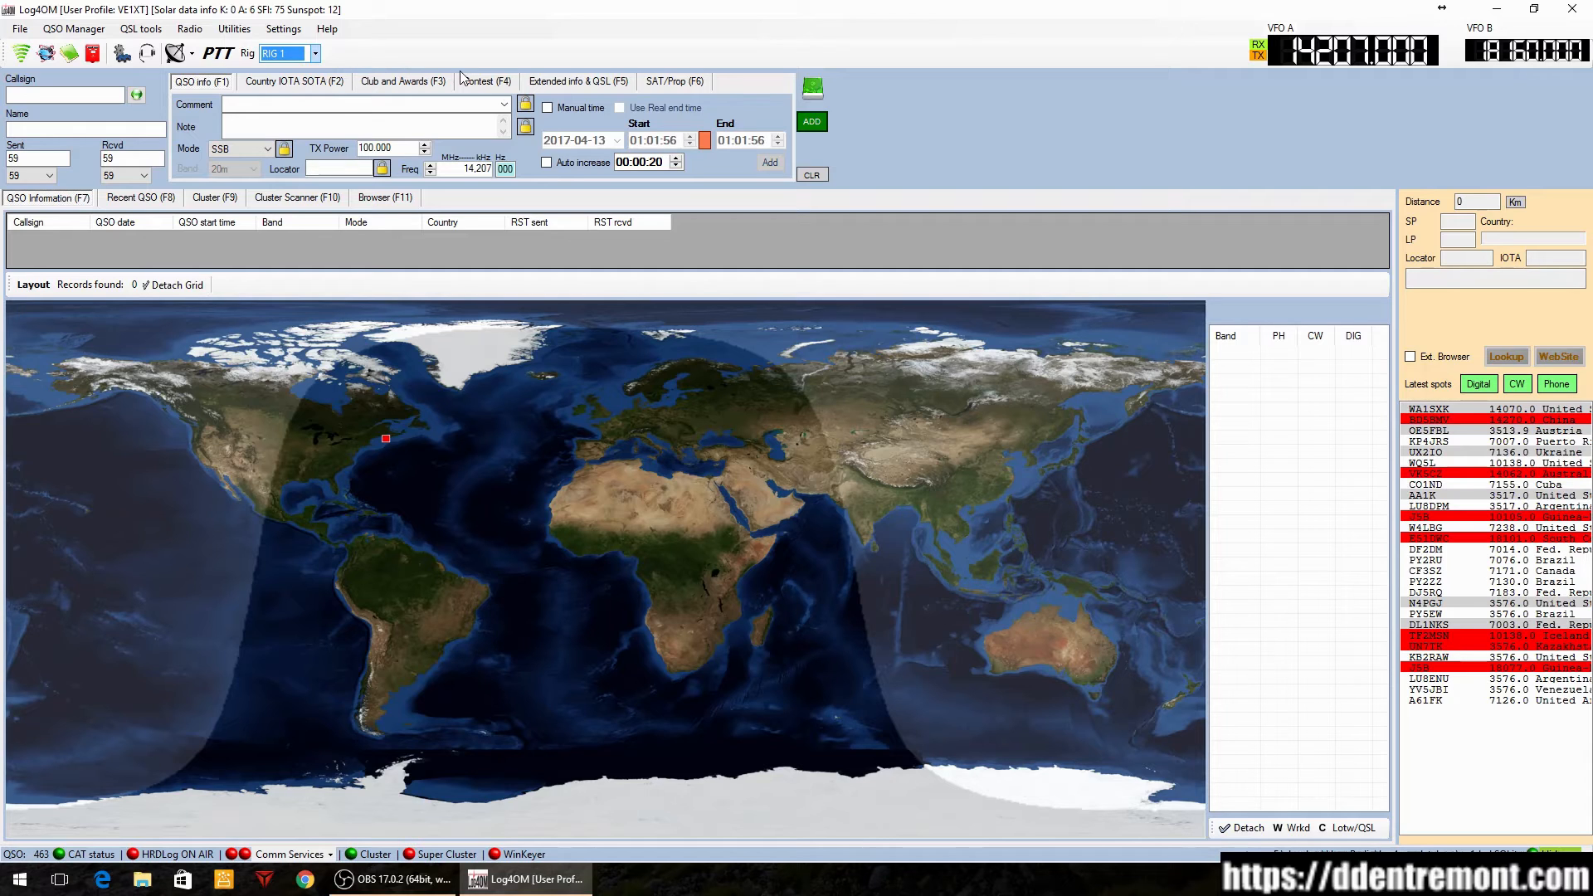
mouse_move(836, 55)
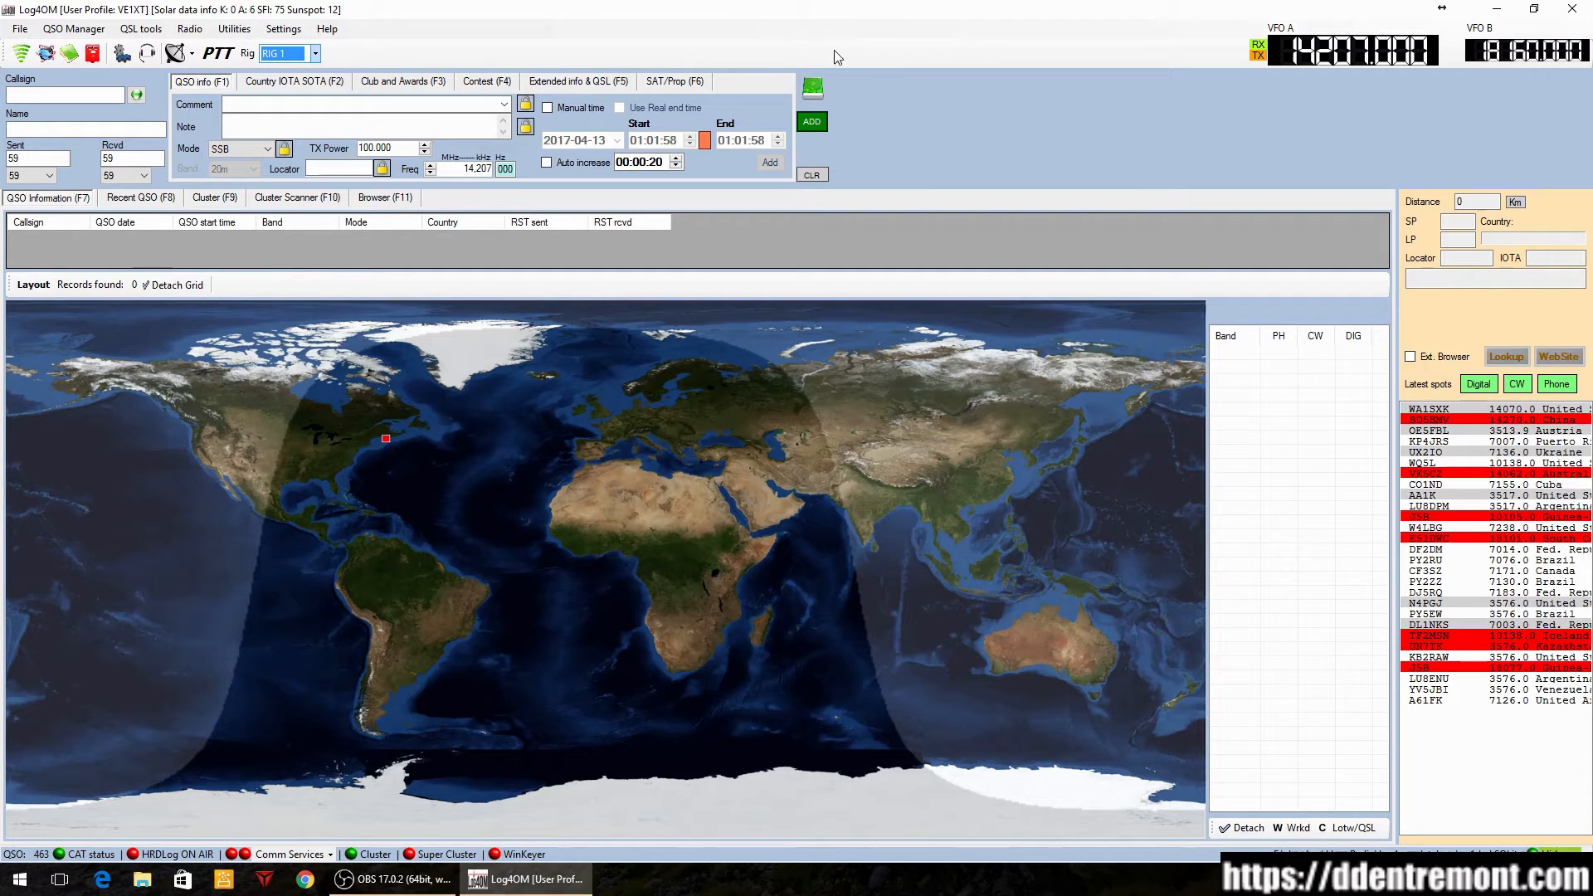